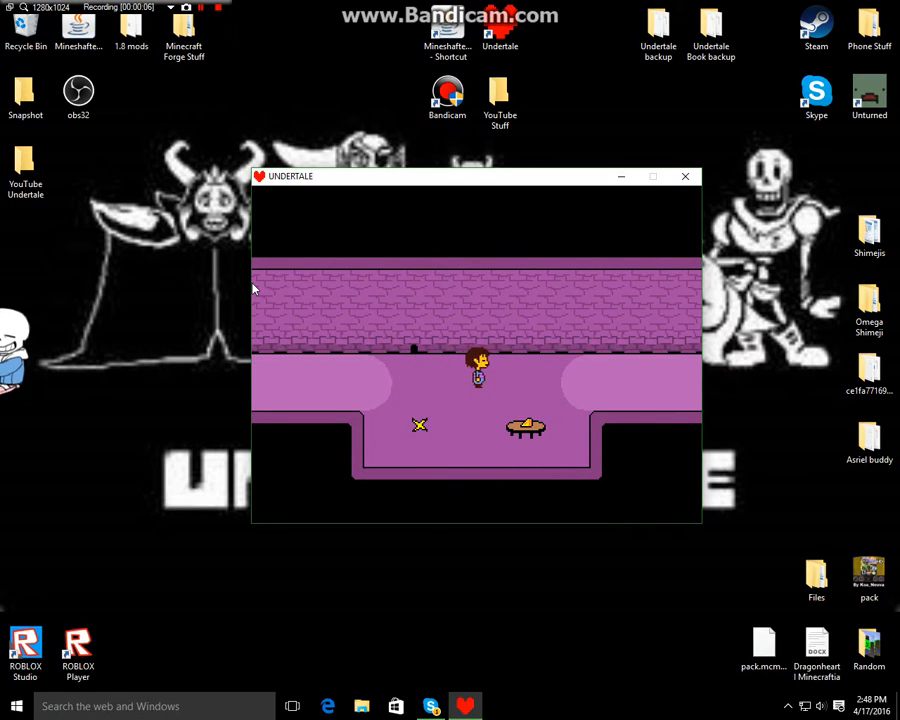
- Walk right from the cheese-table room into the red-leaf rooms, briefly checking the C menu
key(Right)
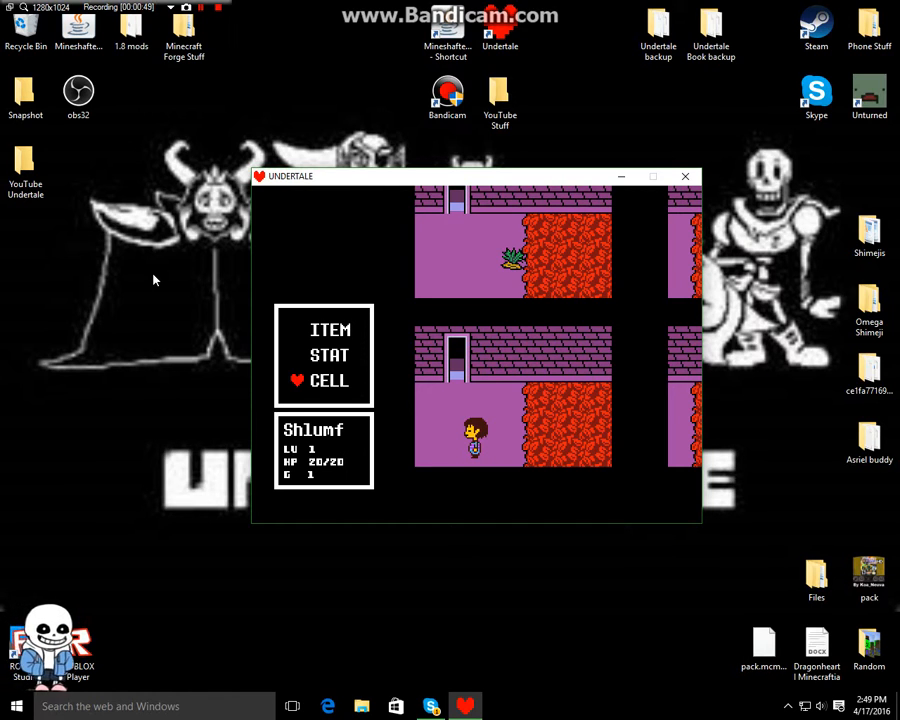
click(330, 329)
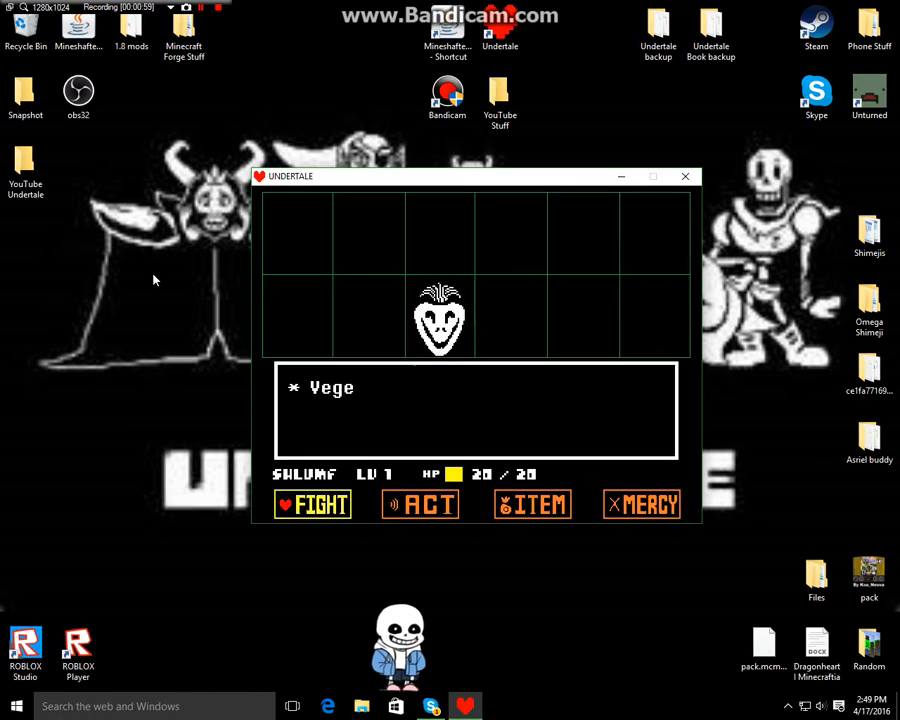
- Talk to and spare the Vegetoid over several dodged turns, finishing at 19/20 HP
click(312, 504)
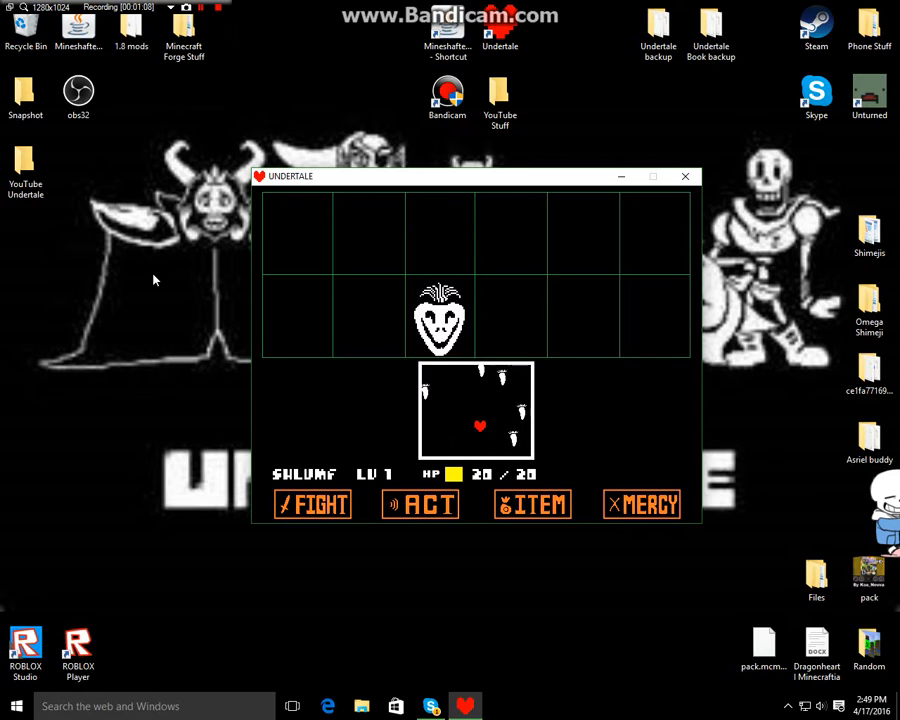
click(420, 504)
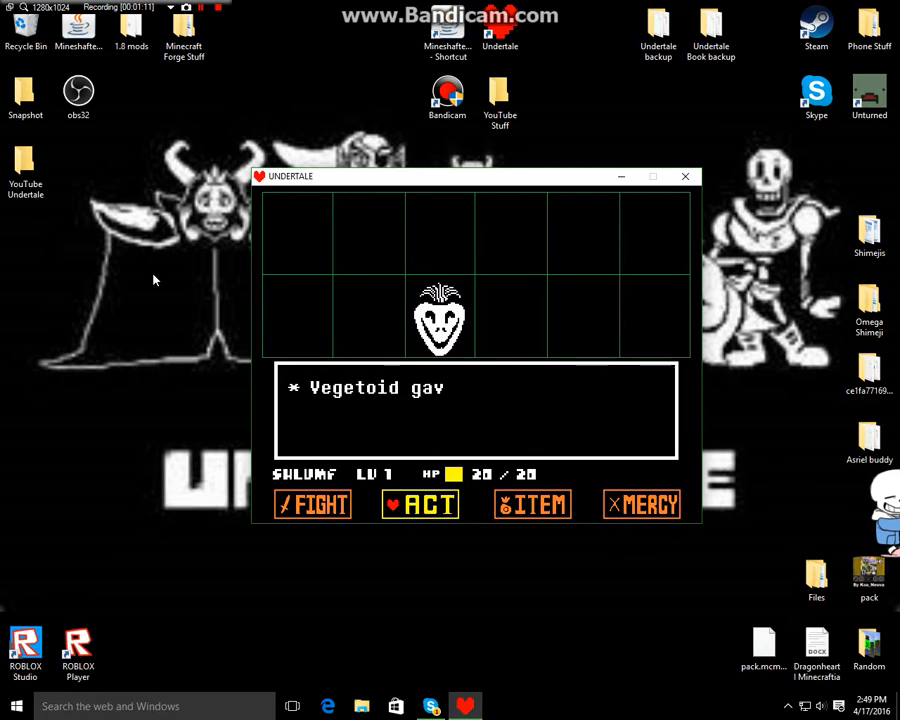
click(420, 504)
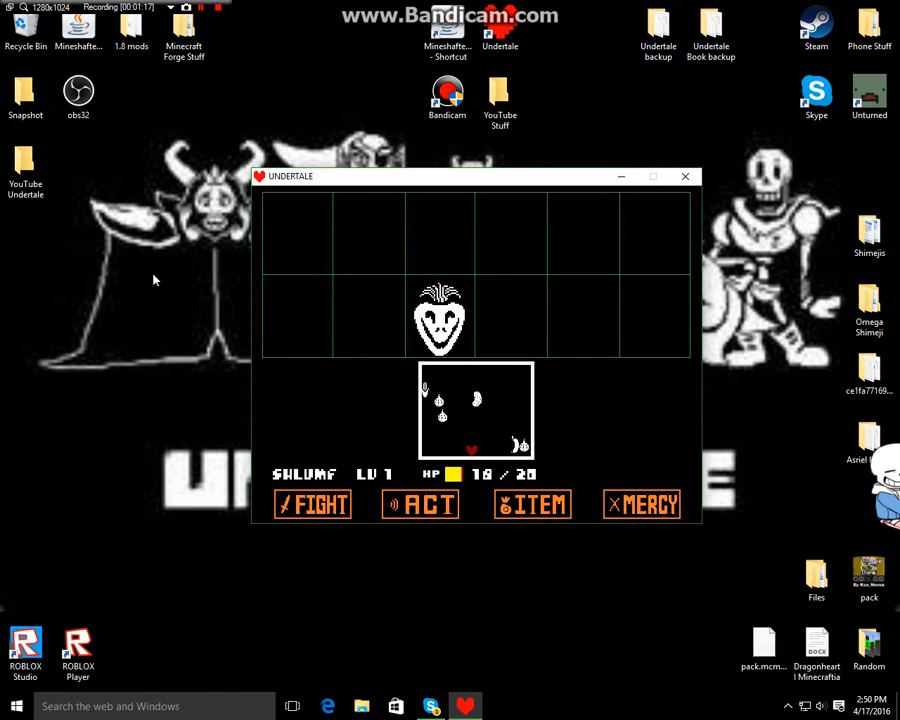
click(420, 504)
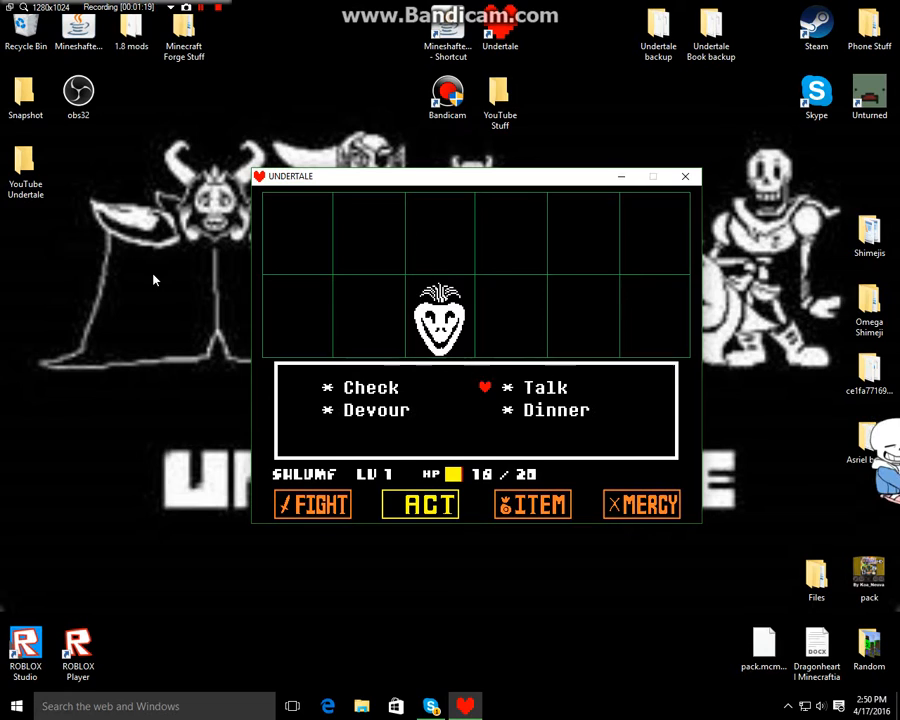
click(555, 410)
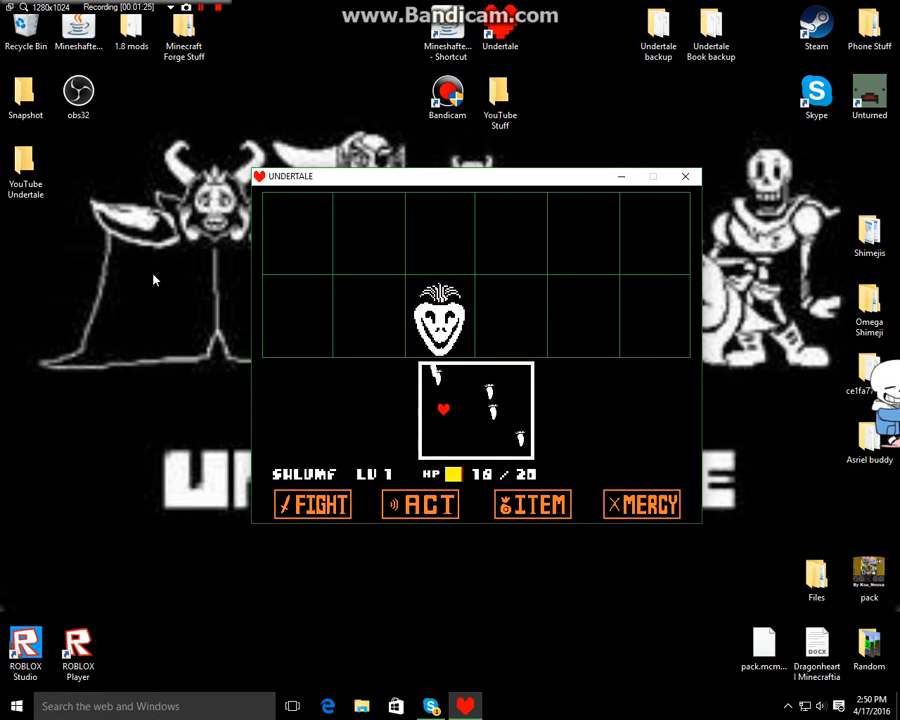
click(420, 504)
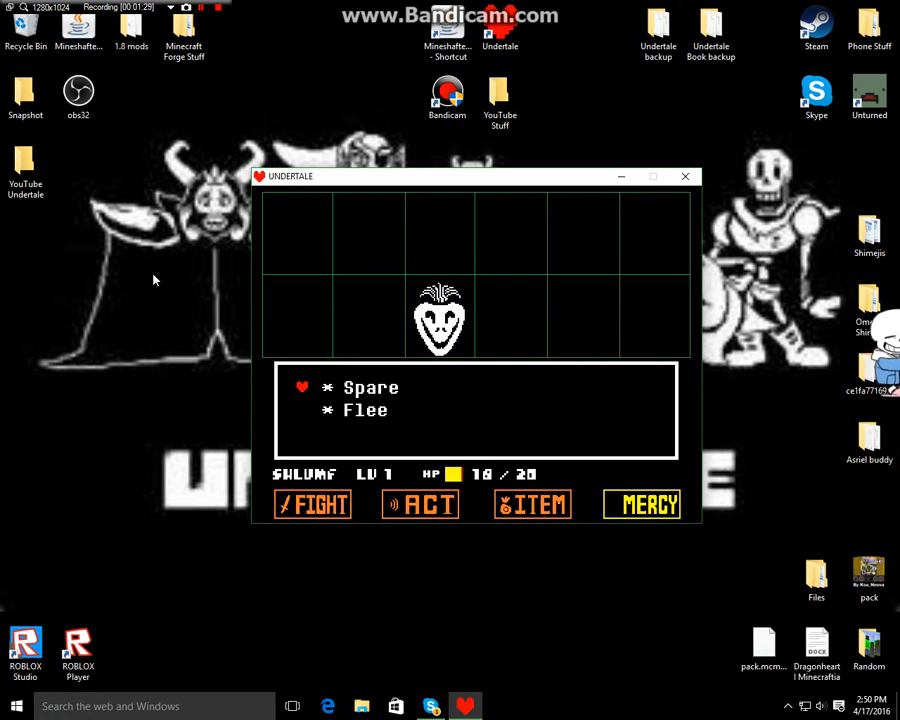
click(642, 504)
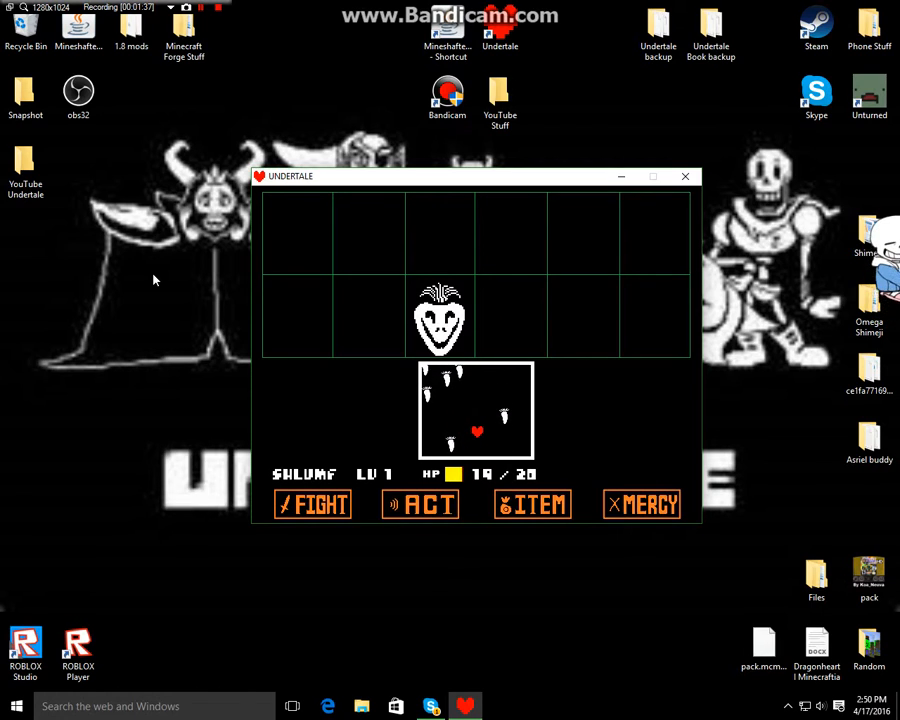
click(533, 504)
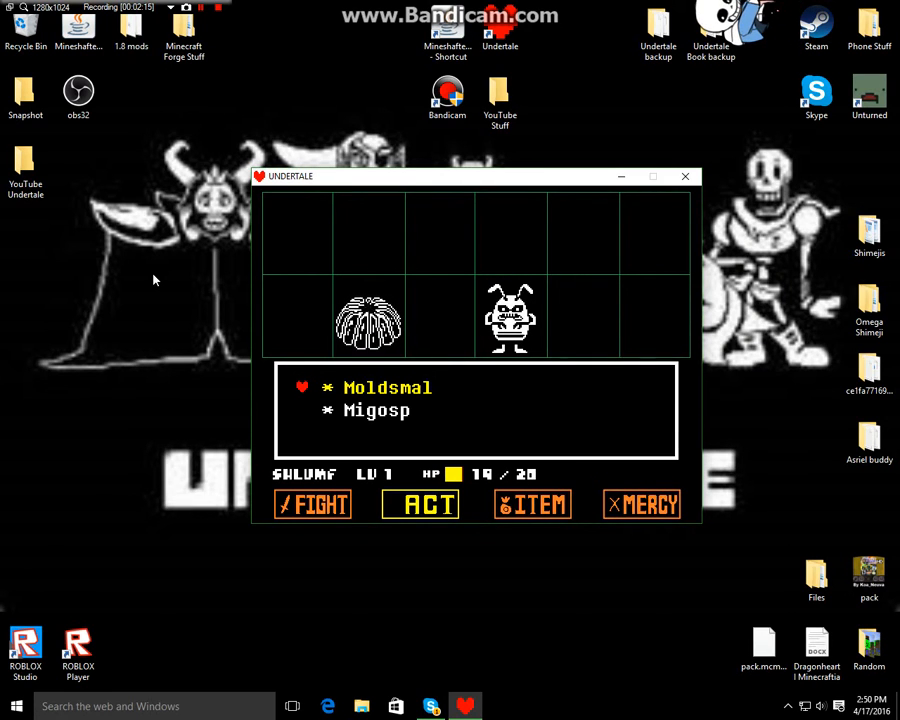
- Spare the Moldsmal–Migosp pair and two Loox with ACT and MERCY, dodging attacks
click(420, 504)
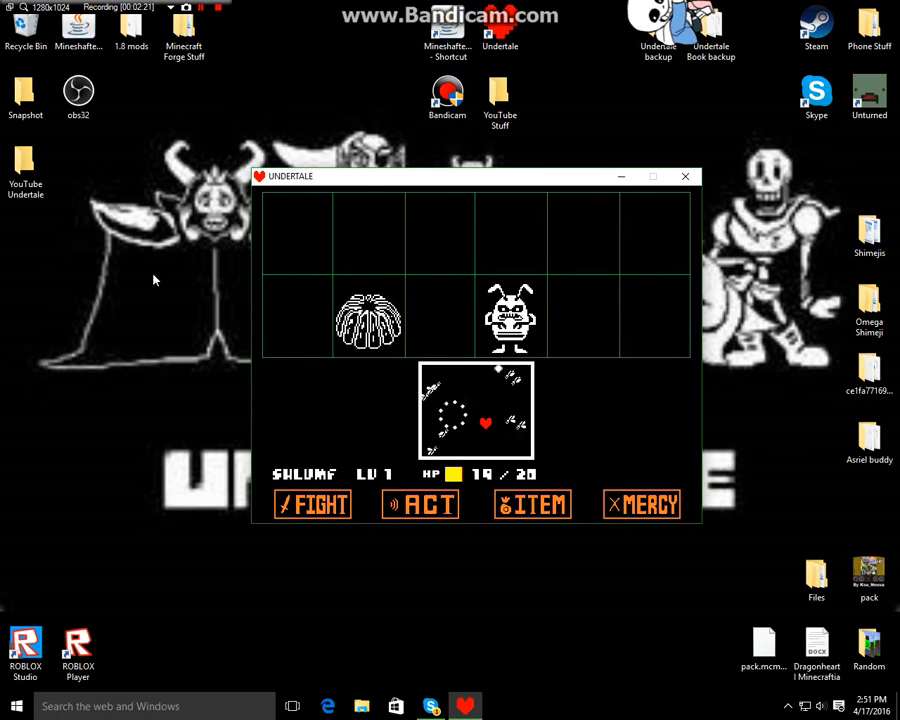
click(313, 504)
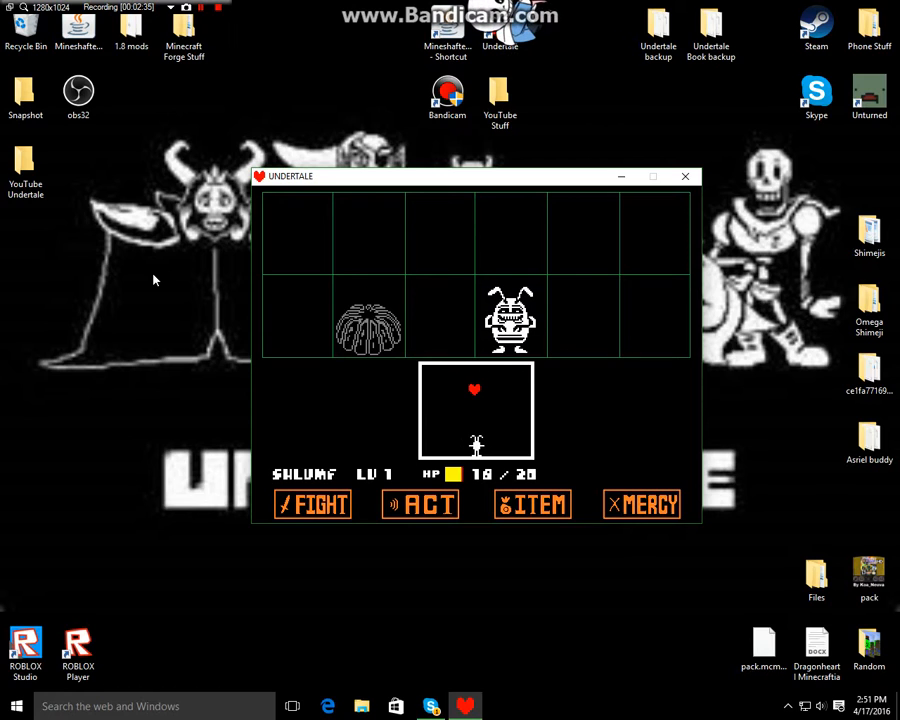
click(420, 504)
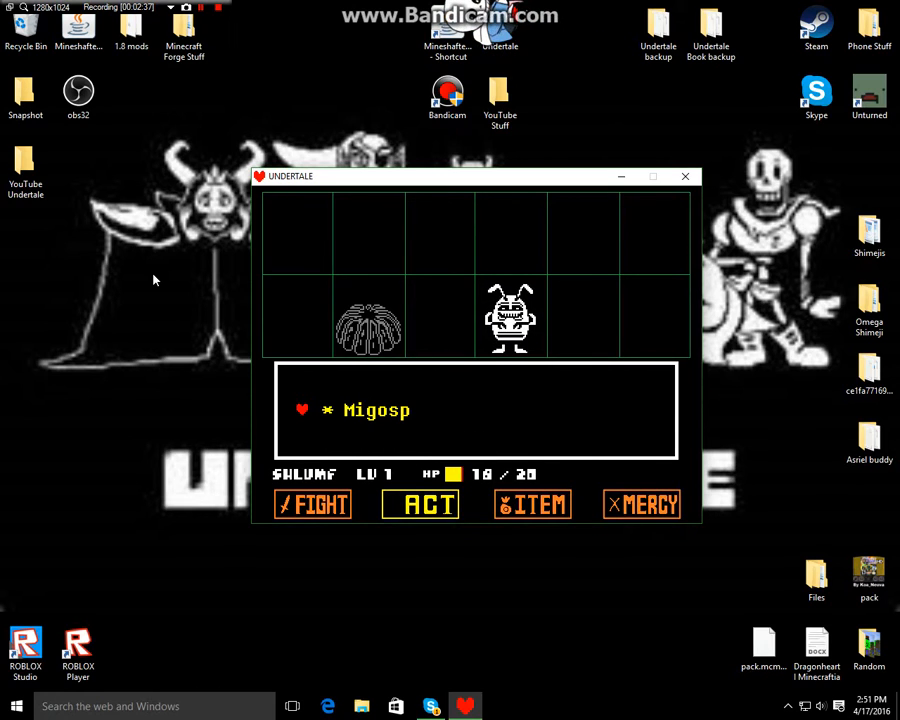
click(419, 504)
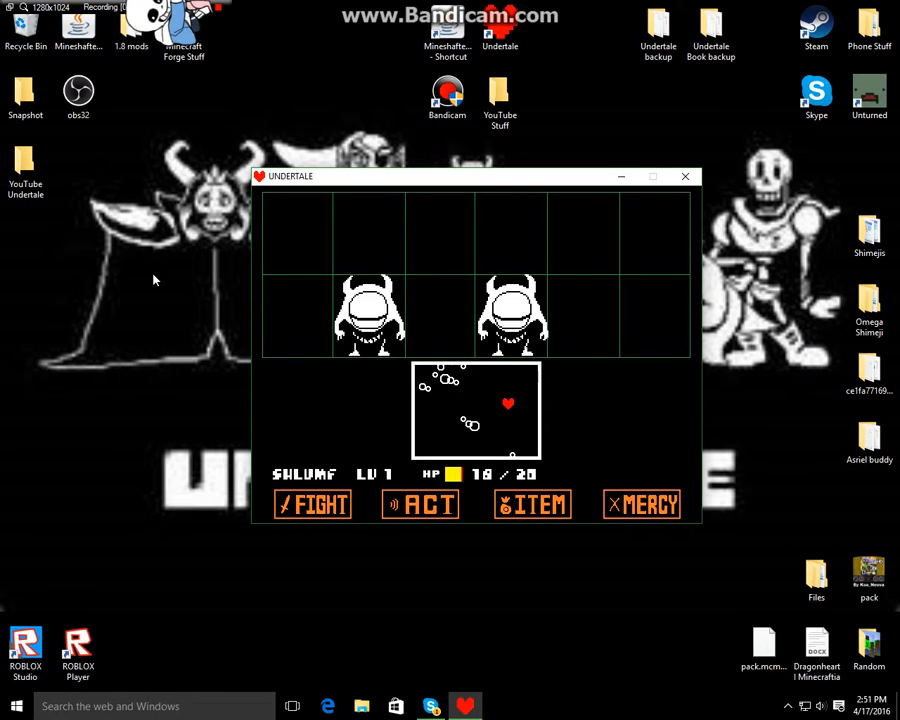
click(642, 504)
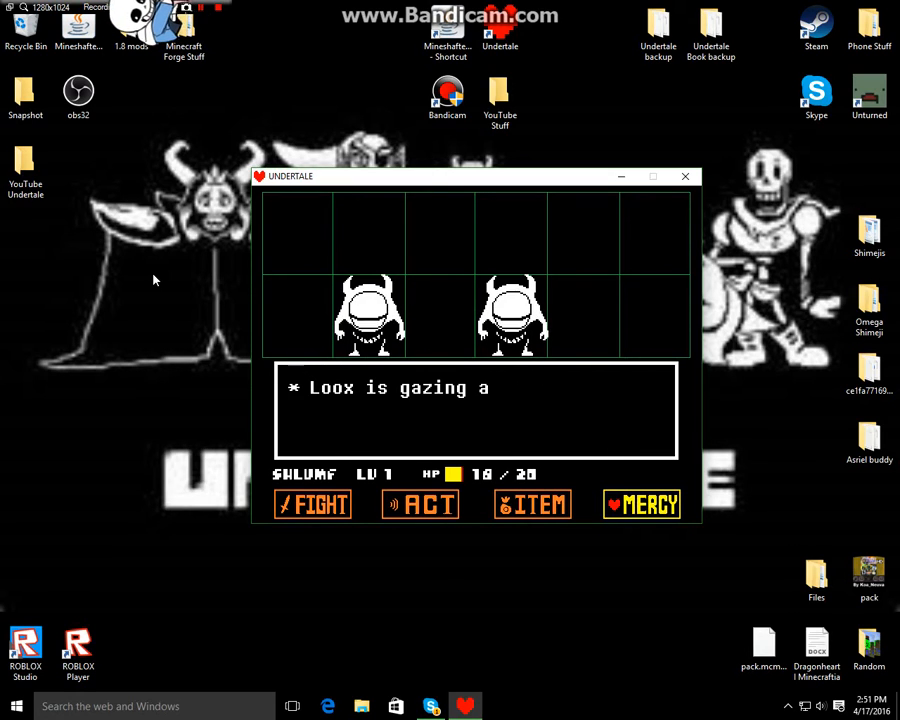
click(419, 504)
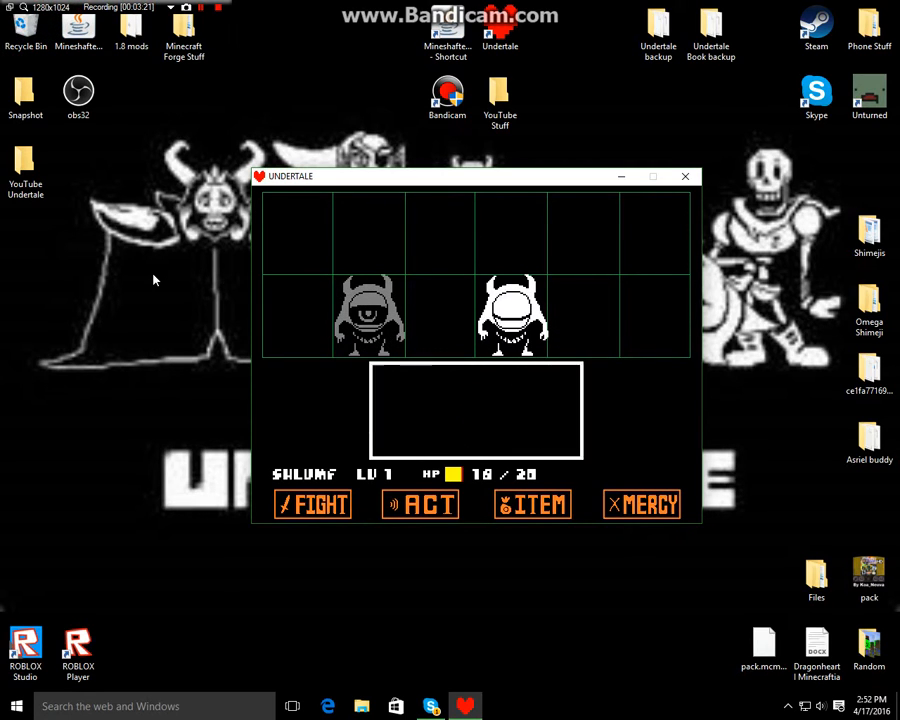
click(420, 504)
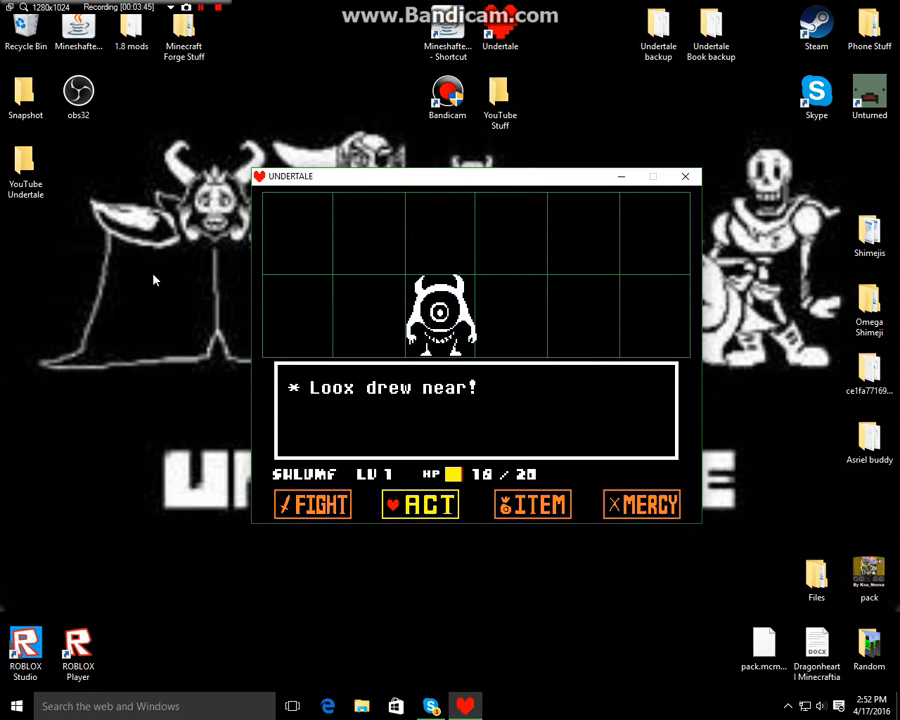
- Spare the lone Loox and walk on into a Migosp and Vegetoid encounter
click(419, 503)
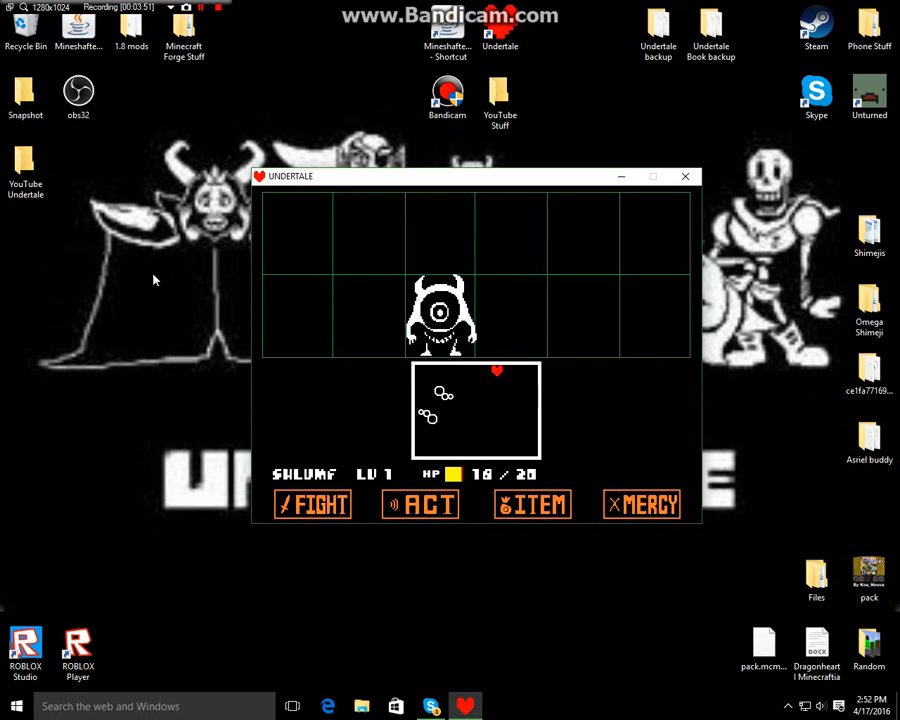
click(533, 504)
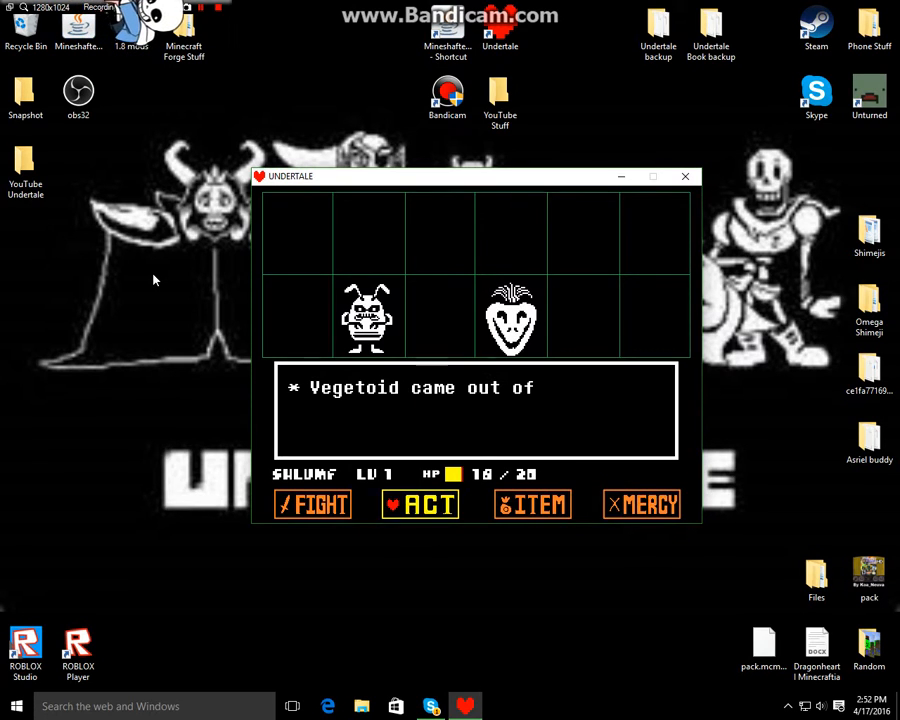
- Spare Migosp and Vegetoid with ACT and MERCY, returning to the corridor at 15/20 HP
click(419, 504)
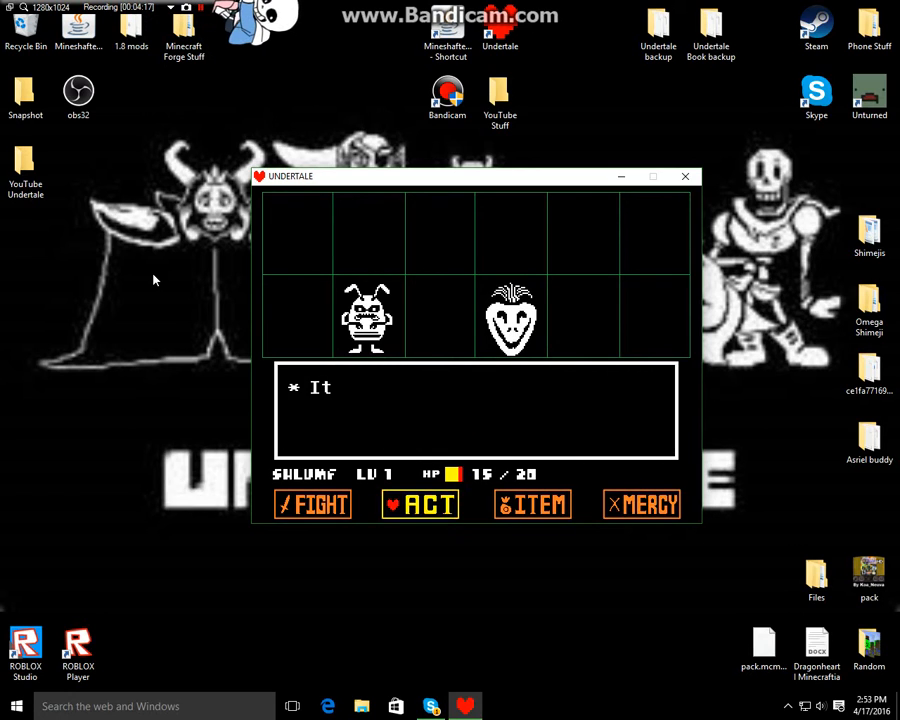
click(419, 504)
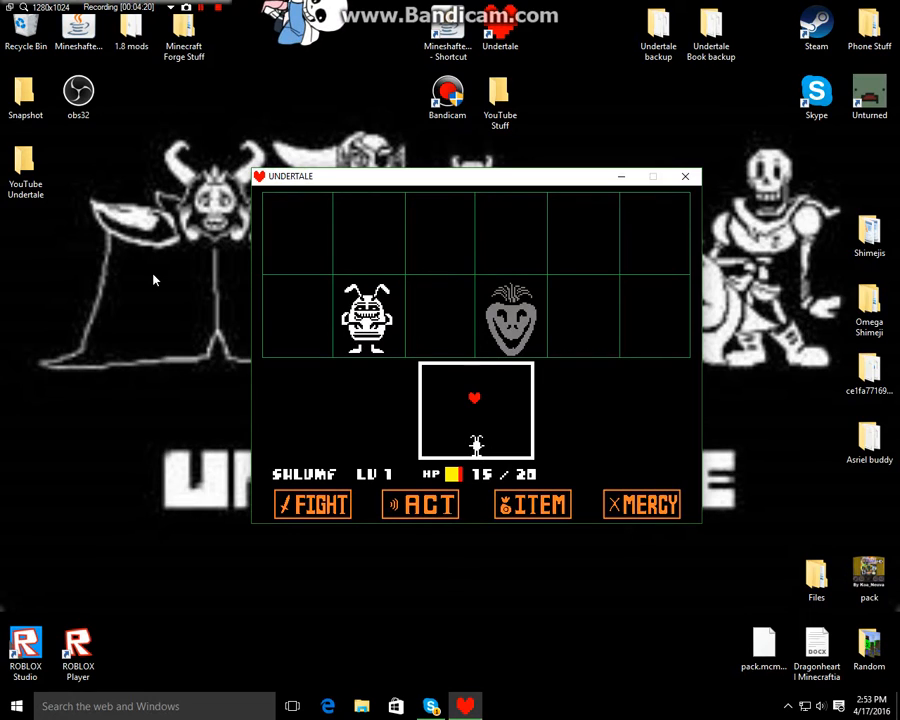
click(641, 504)
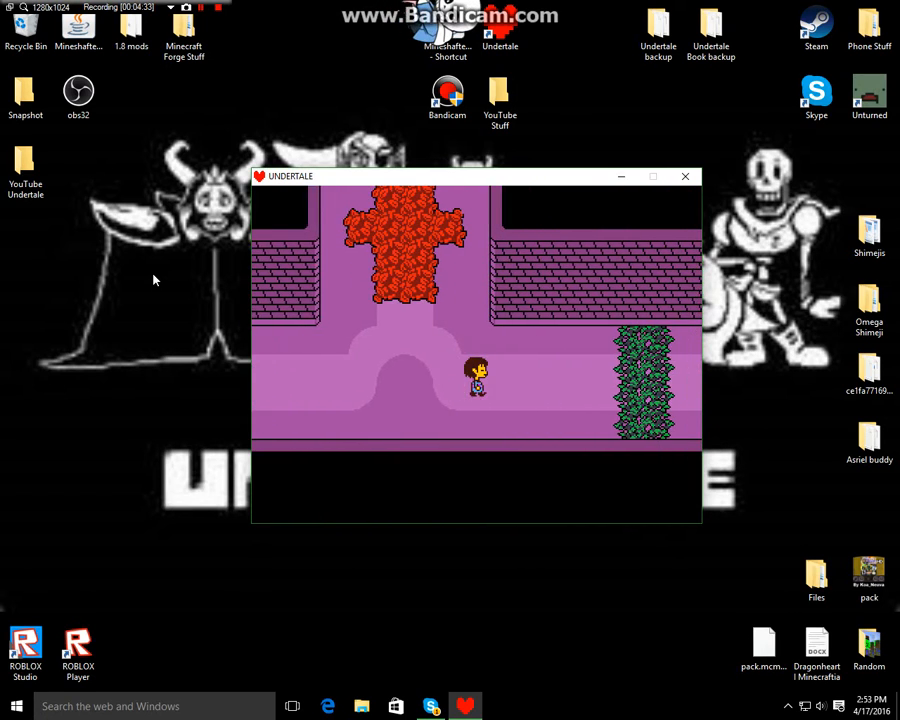
- Check the ITEM list, then bring up the Ruins – Mouse Hole save prompt
key(Right)
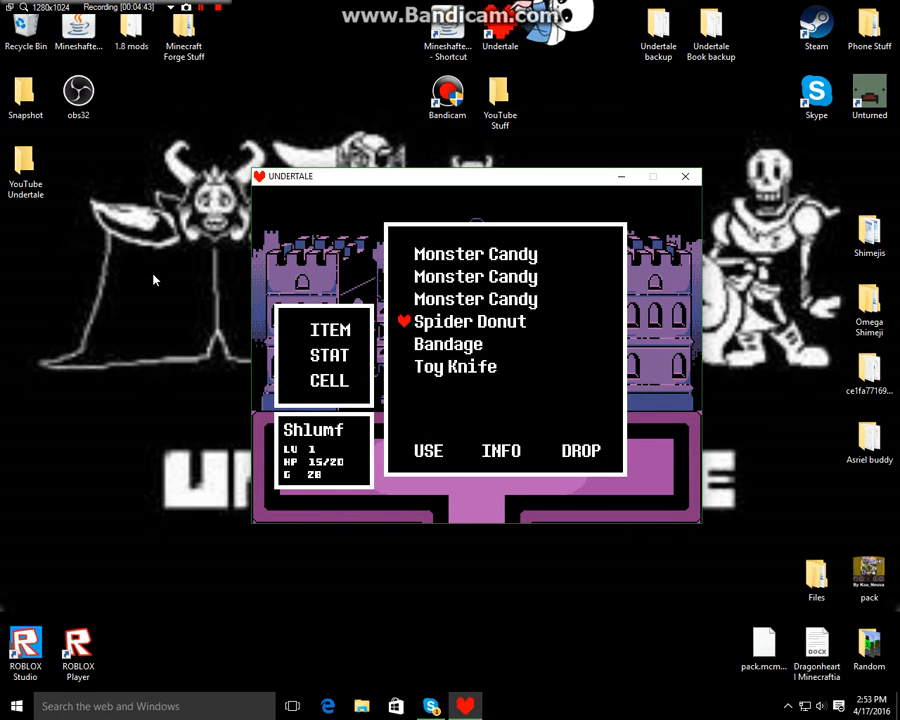
click(428, 450)
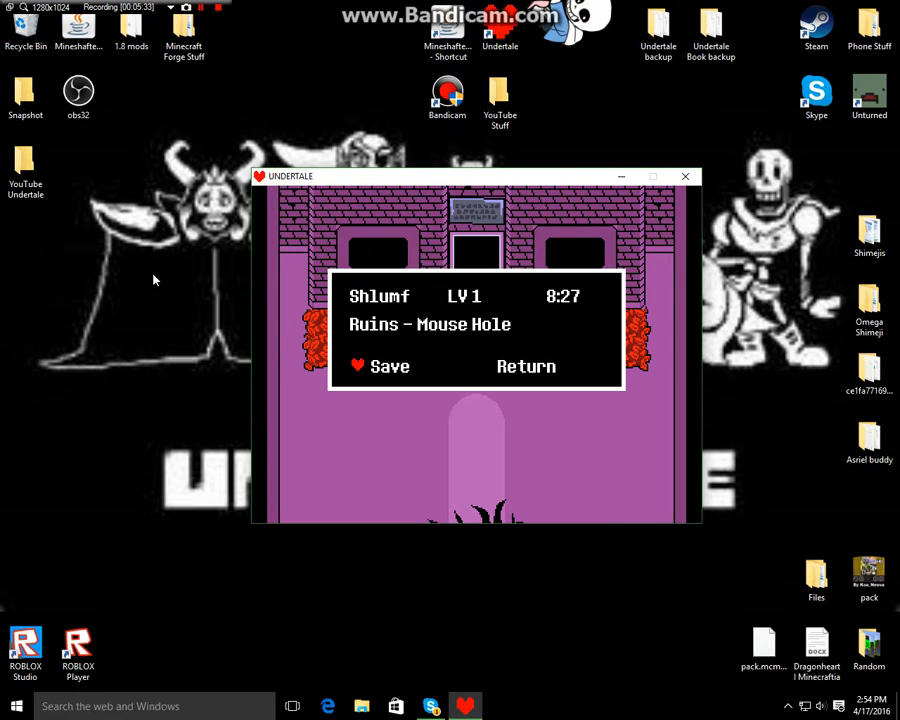
- Save at Ruins – Mouse Hole and walk into Toriel's yellow hallway
click(526, 366)
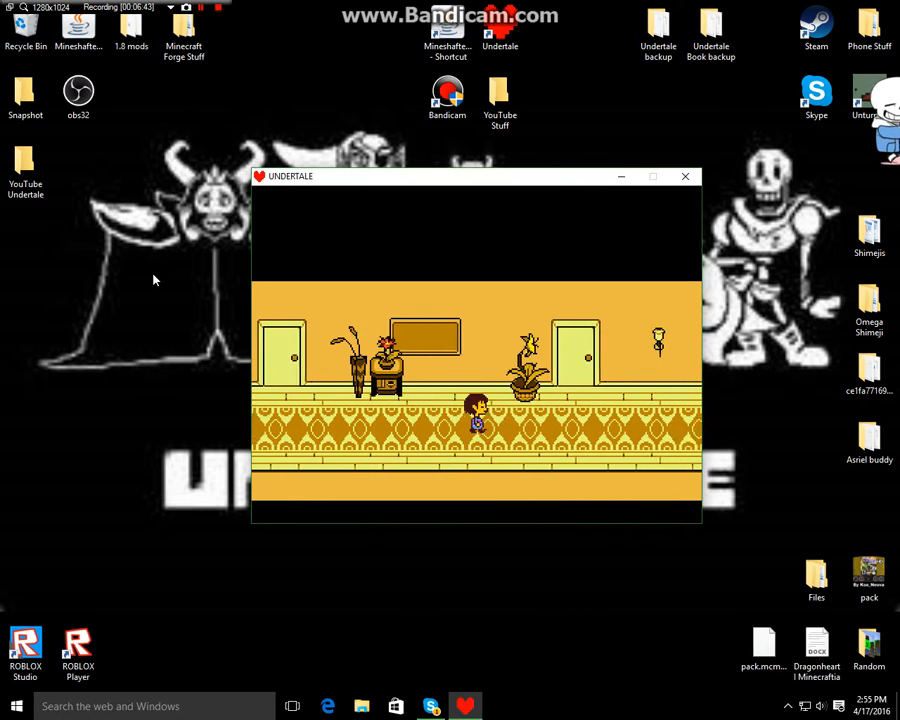
- Visit the blue bedroom, then head left back along the yellow hallway
key(up)
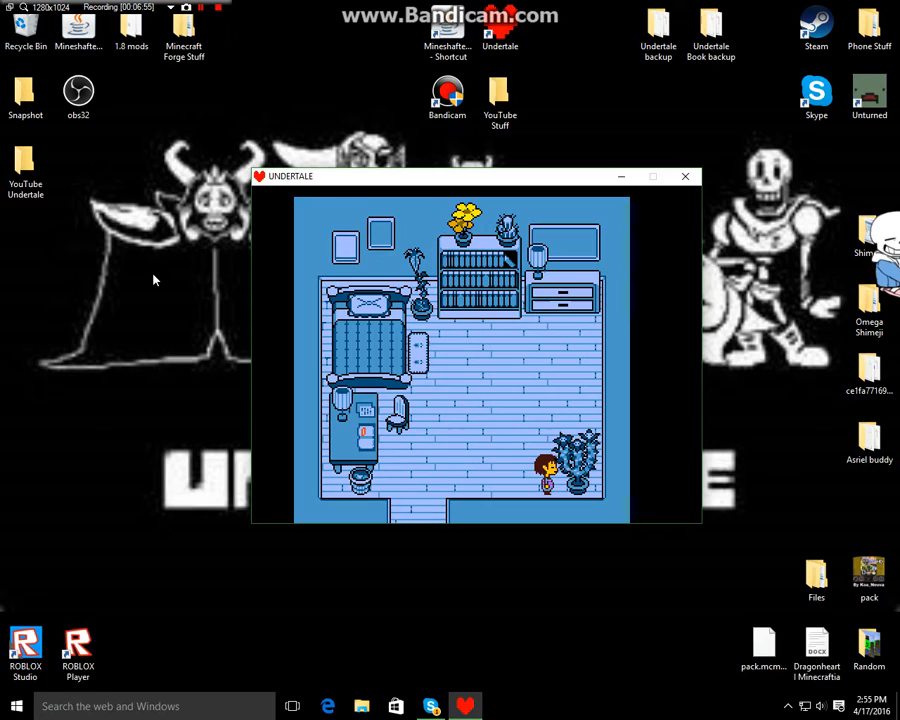
key(up)
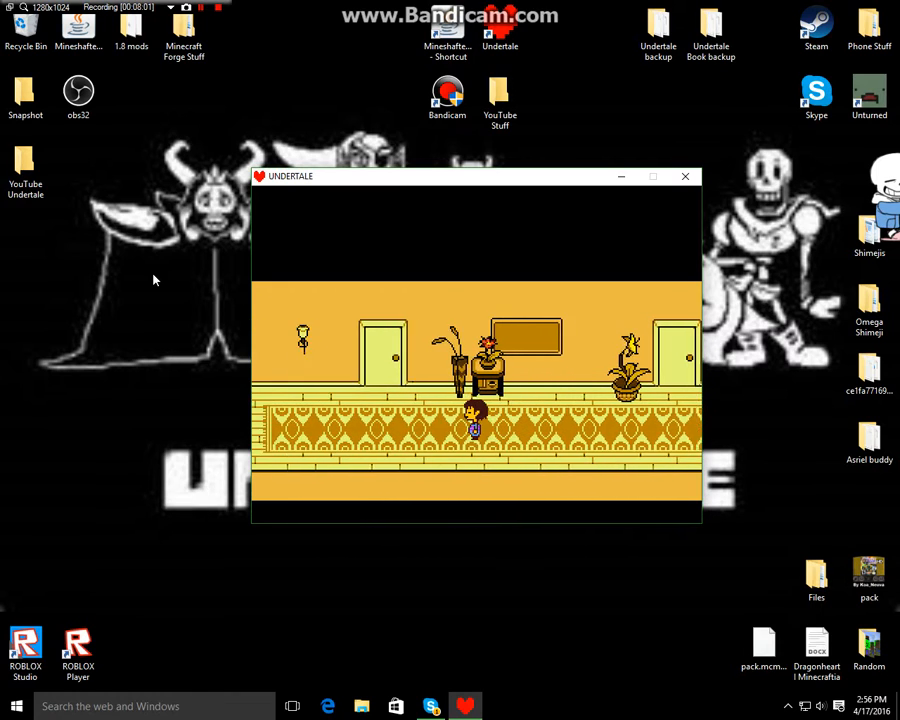
key(Left)
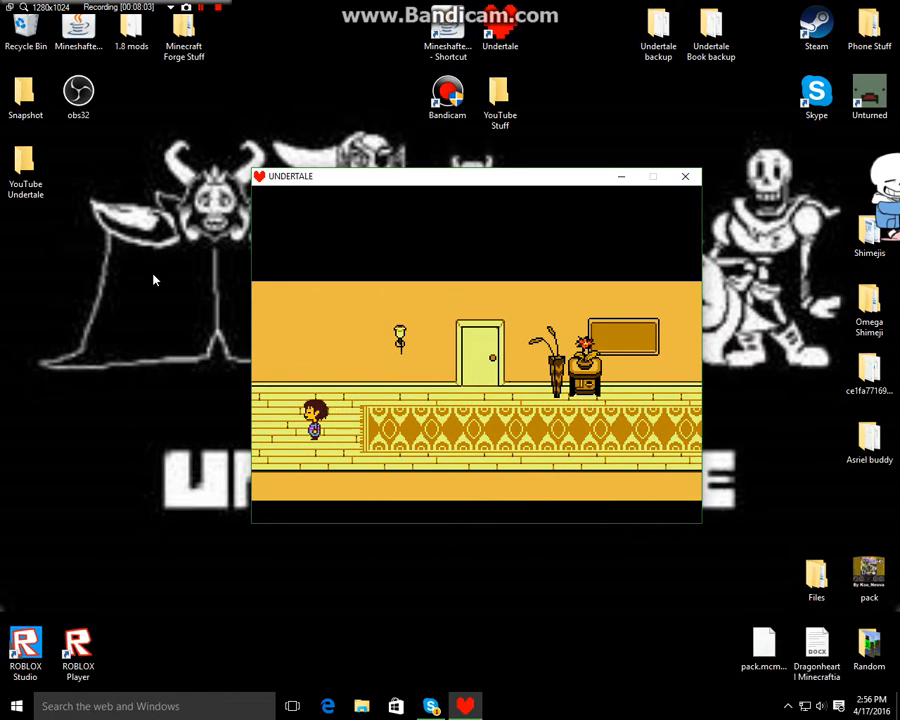